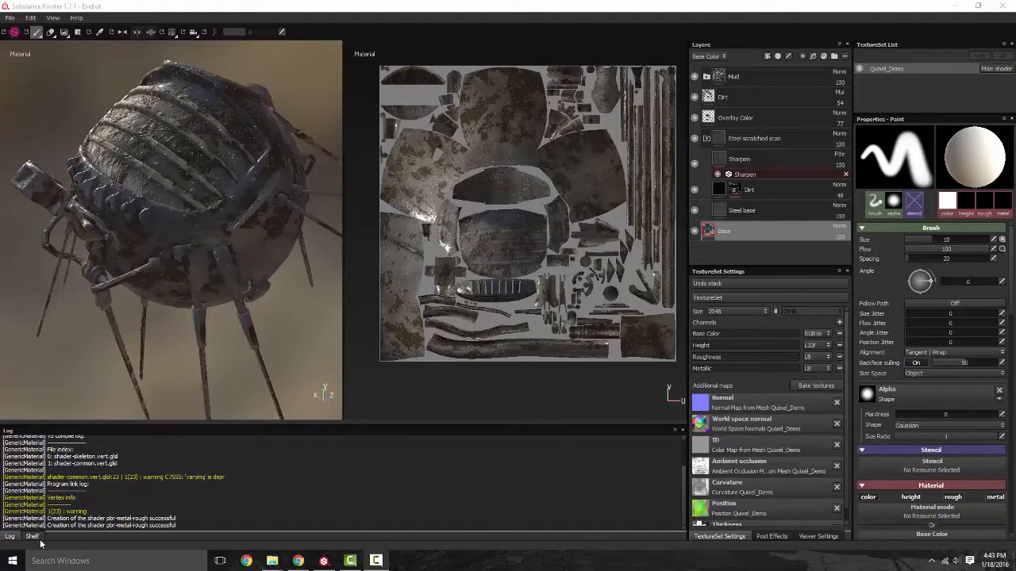
Switch the bottom panel from the shader Log to the Shelf of alphas, brushes and materials
click(31, 536)
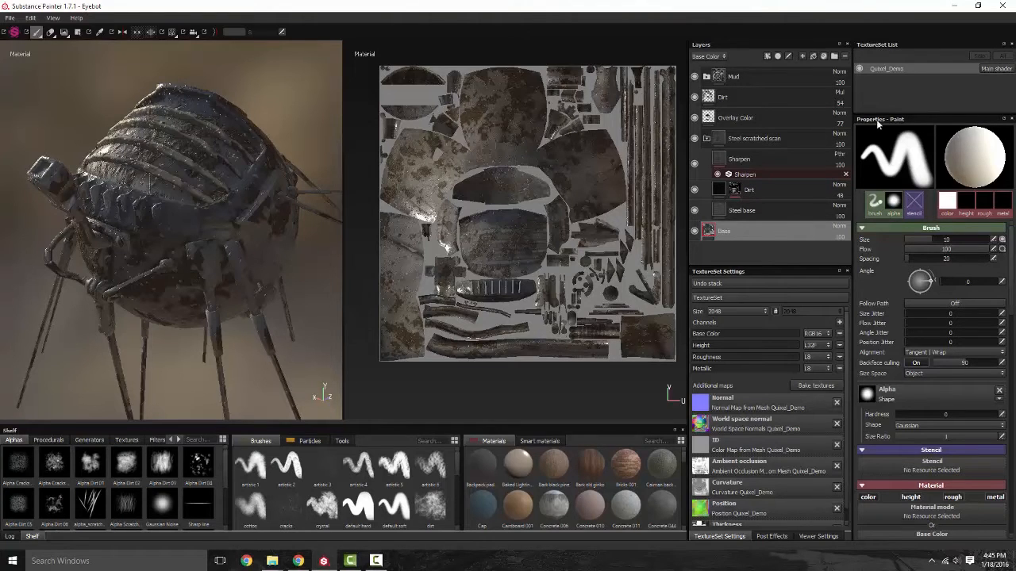
mouse_move(920, 392)
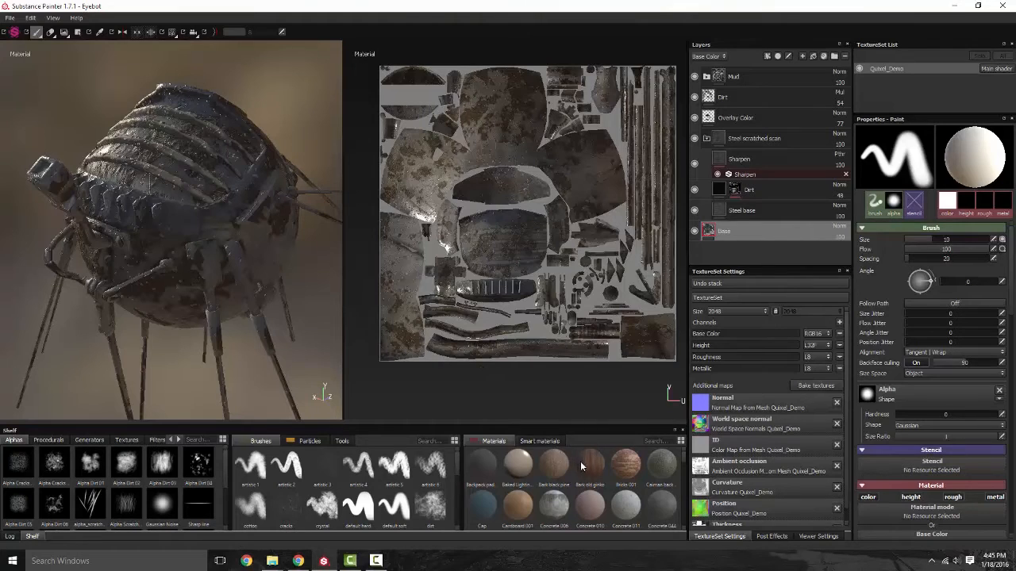
mouse_move(689, 544)
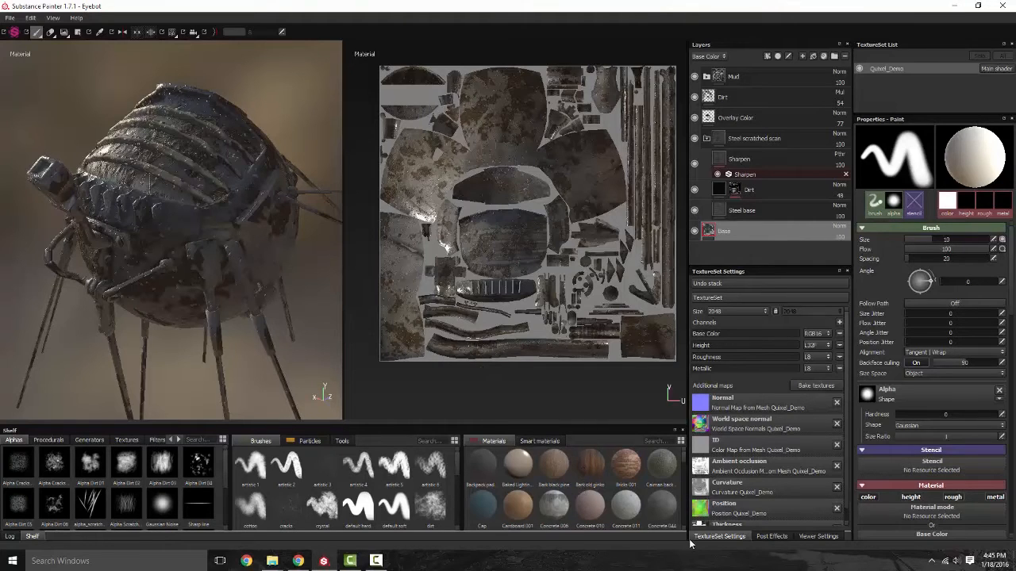
click(771, 536)
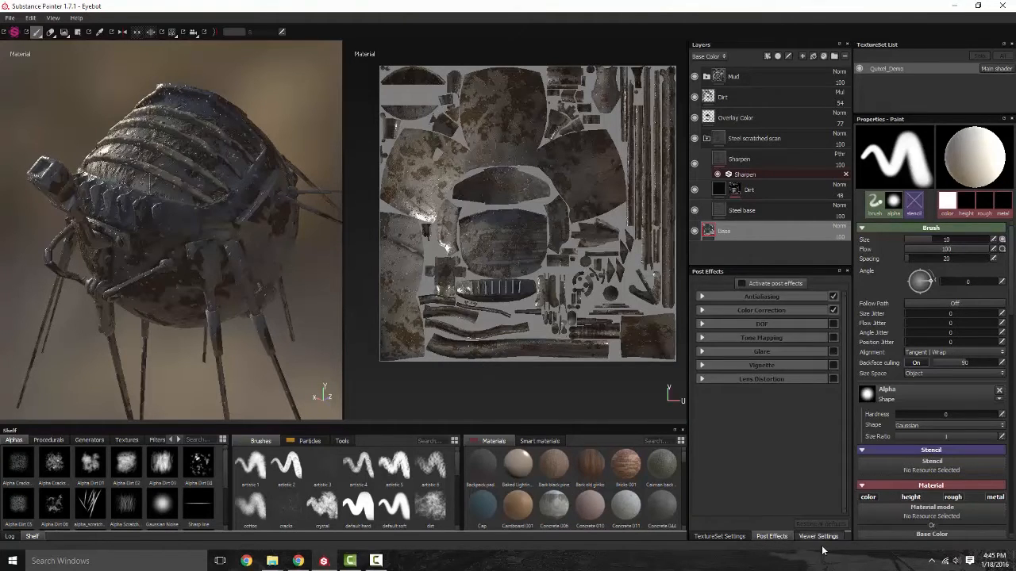
click(817, 536)
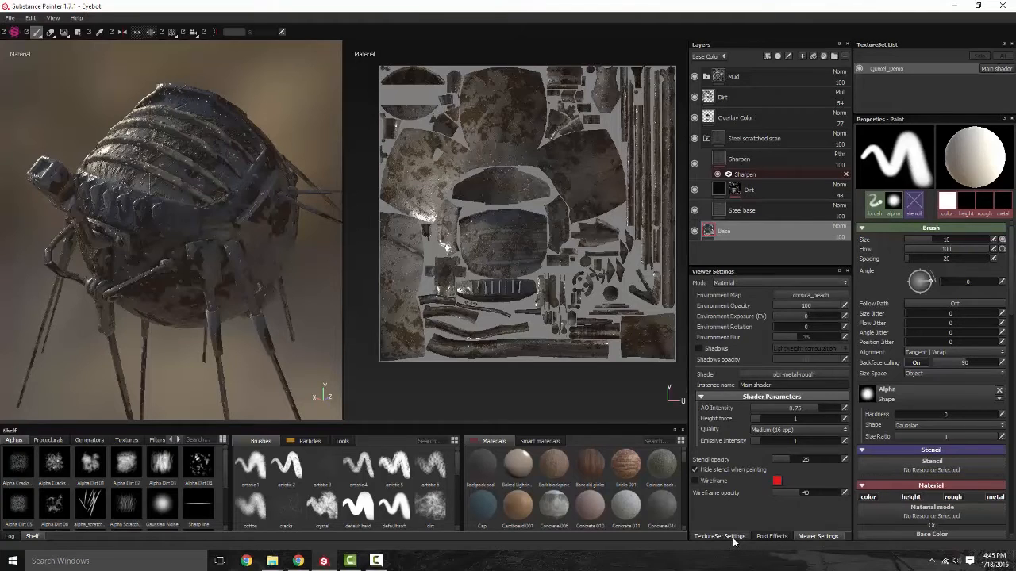
click(717, 536)
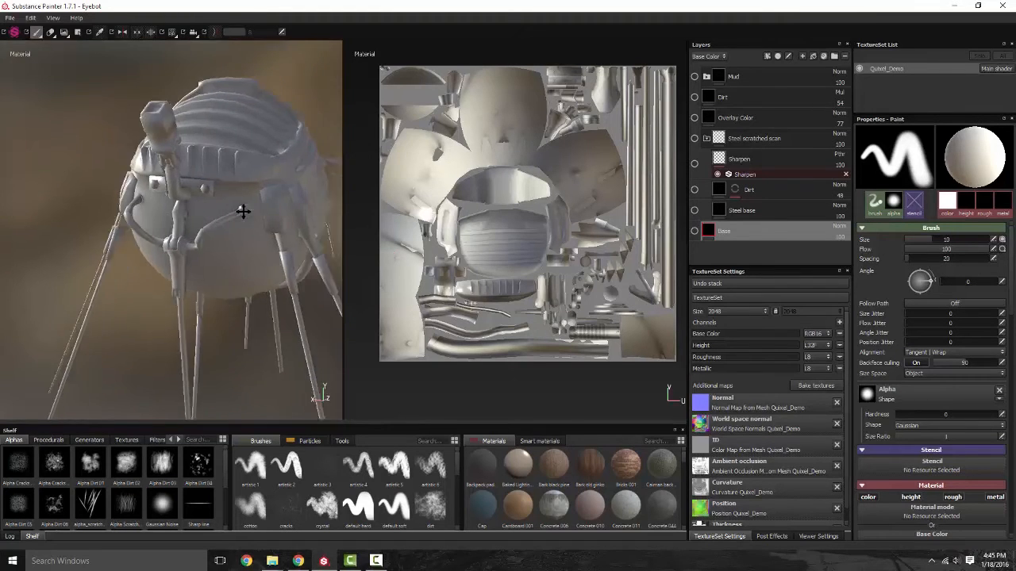
Orbit and zoom around the bare grey Eyebot body to inspect its side and front
drag(244, 211, 256, 220)
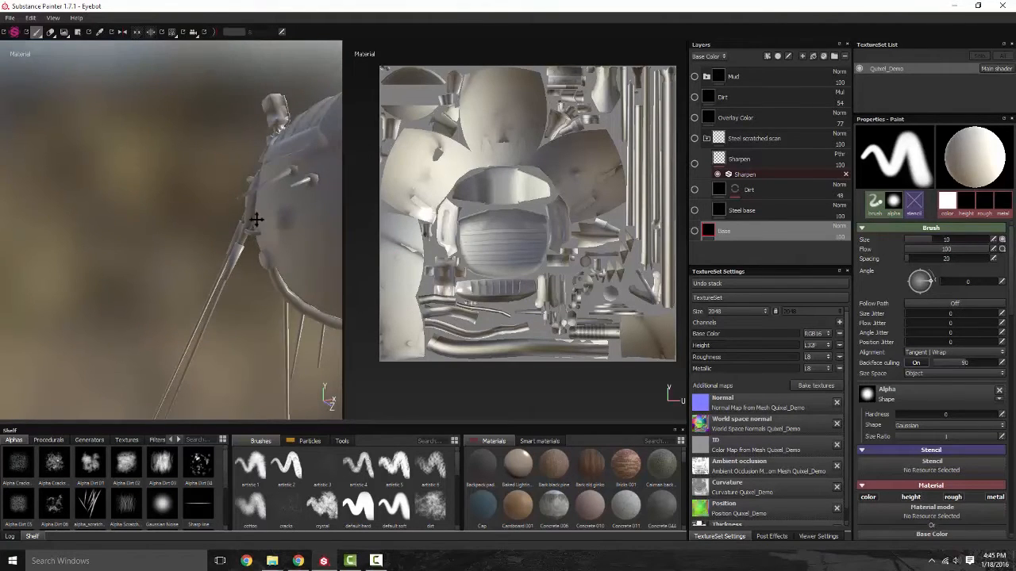
drag(256, 220, 204, 228)
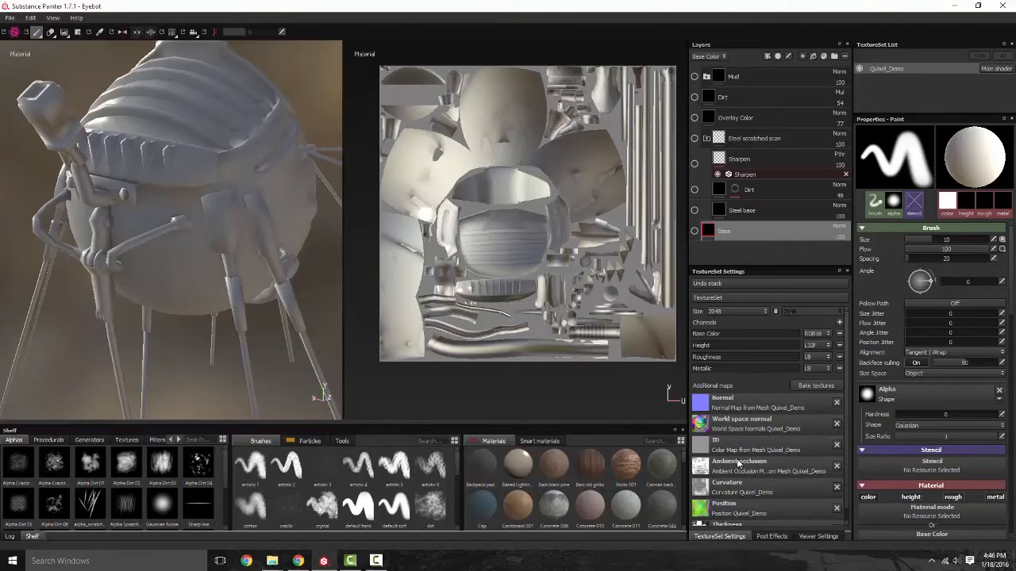
mouse_move(742, 506)
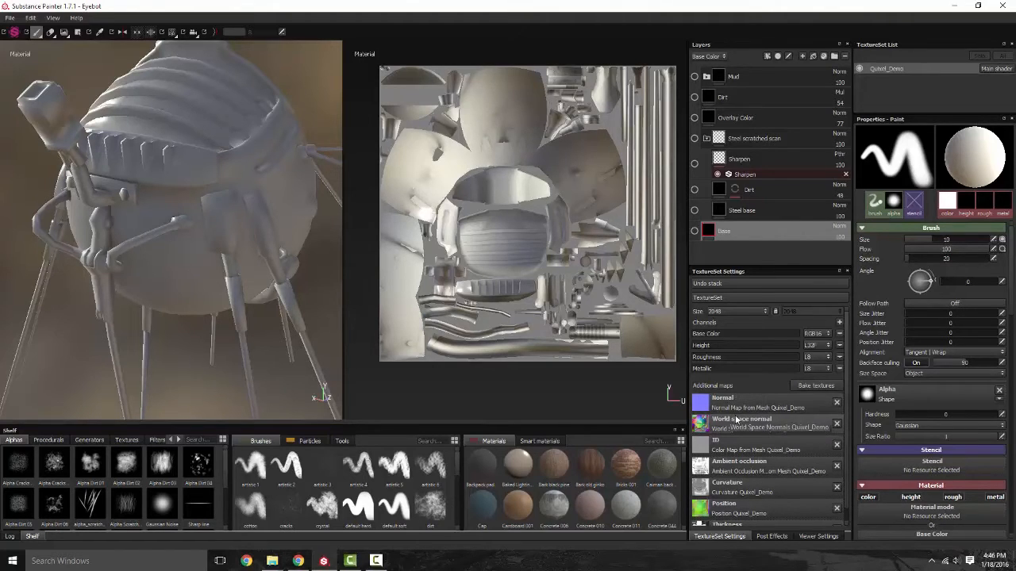
scroll(down, 3)
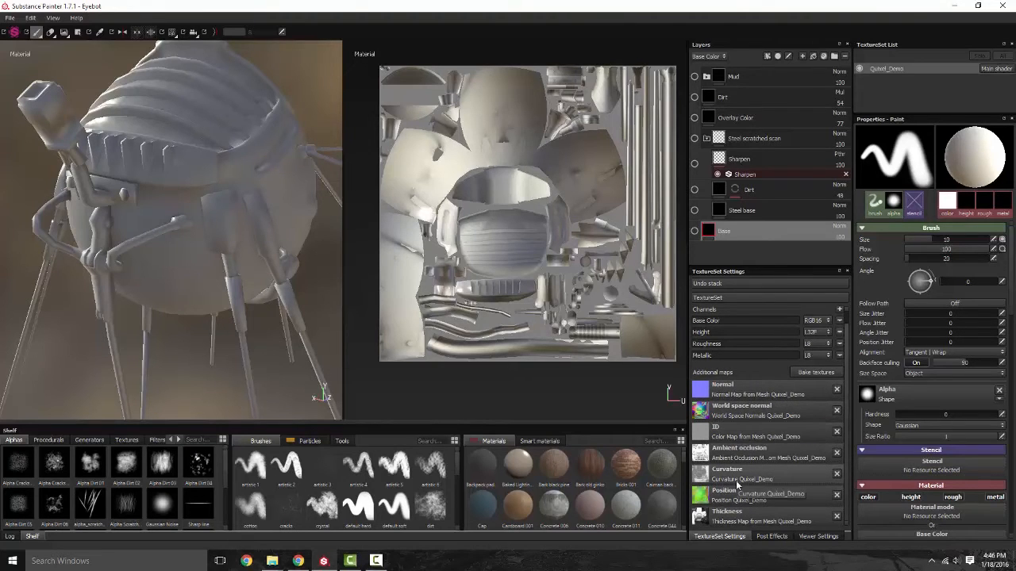
mouse_move(729, 479)
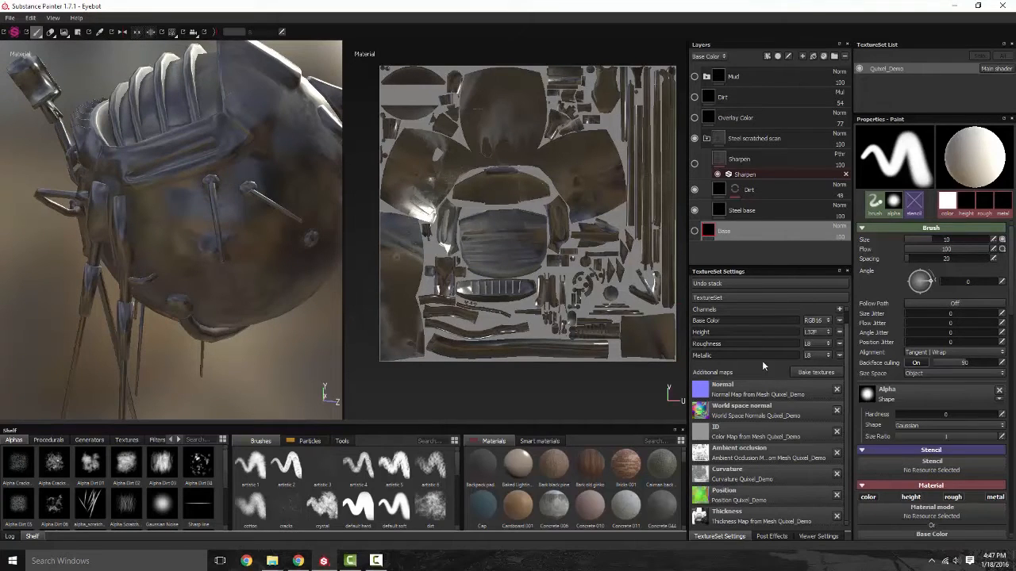
mouse_move(694, 169)
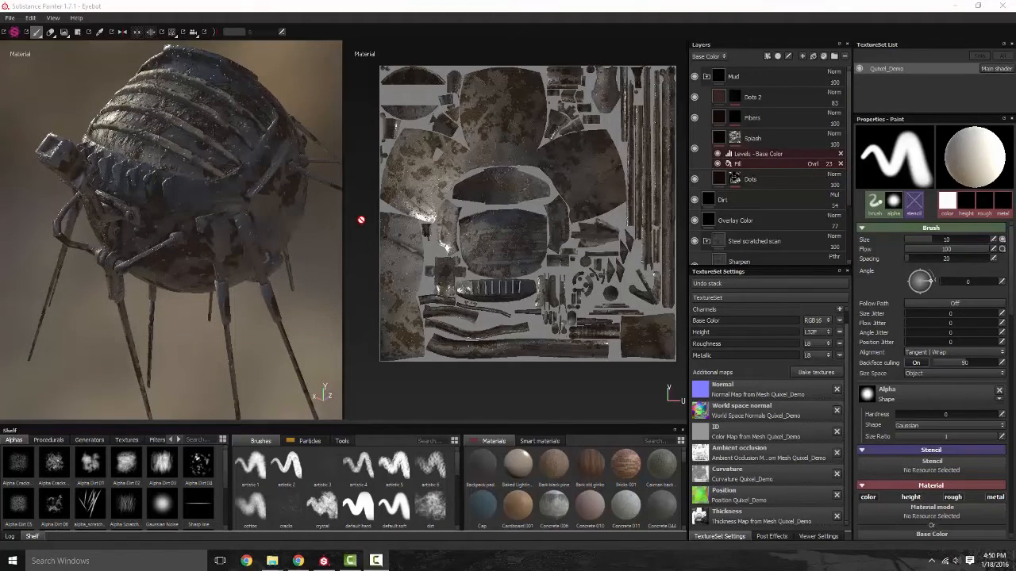
mouse_move(608, 299)
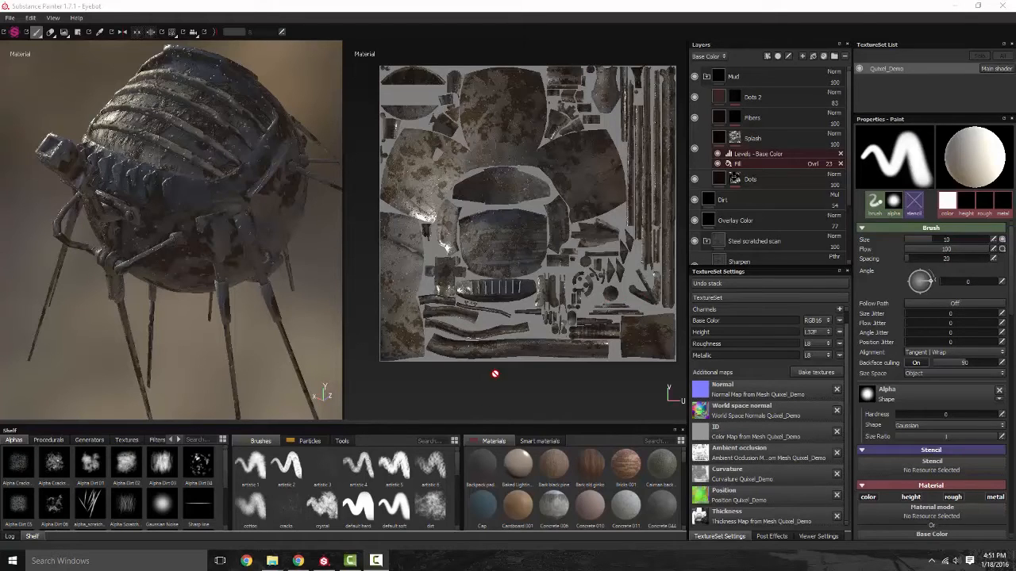
mouse_move(482, 405)
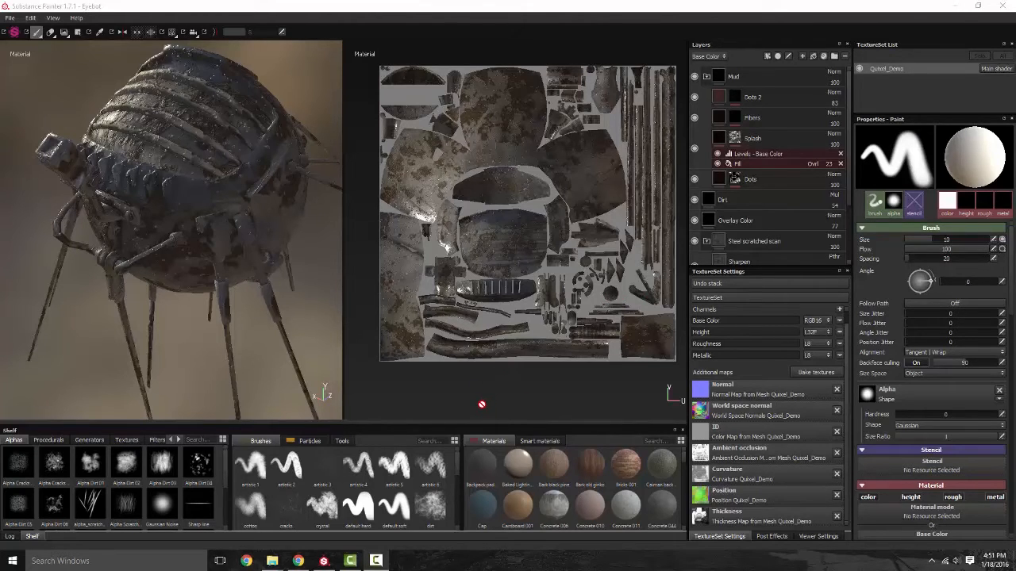